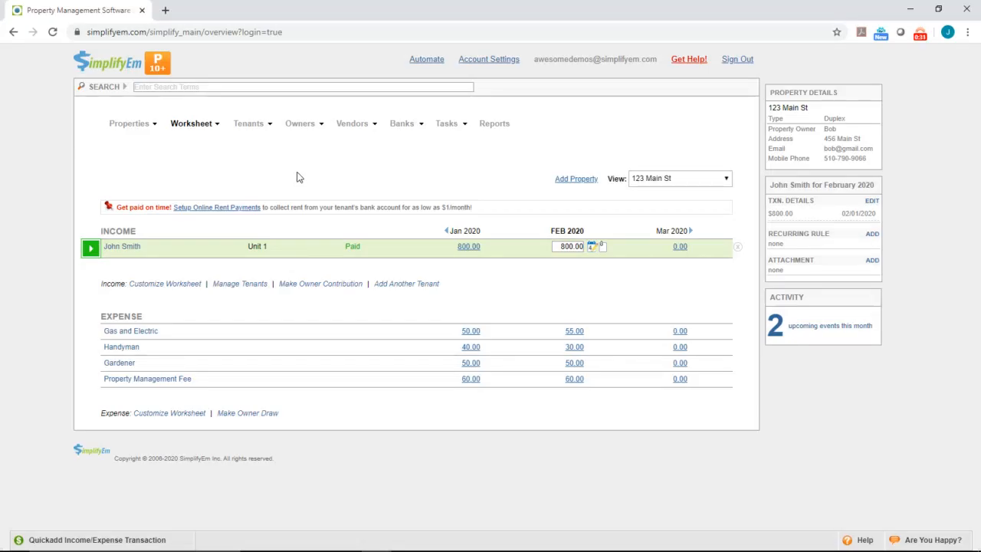
mouse_move(268, 171)
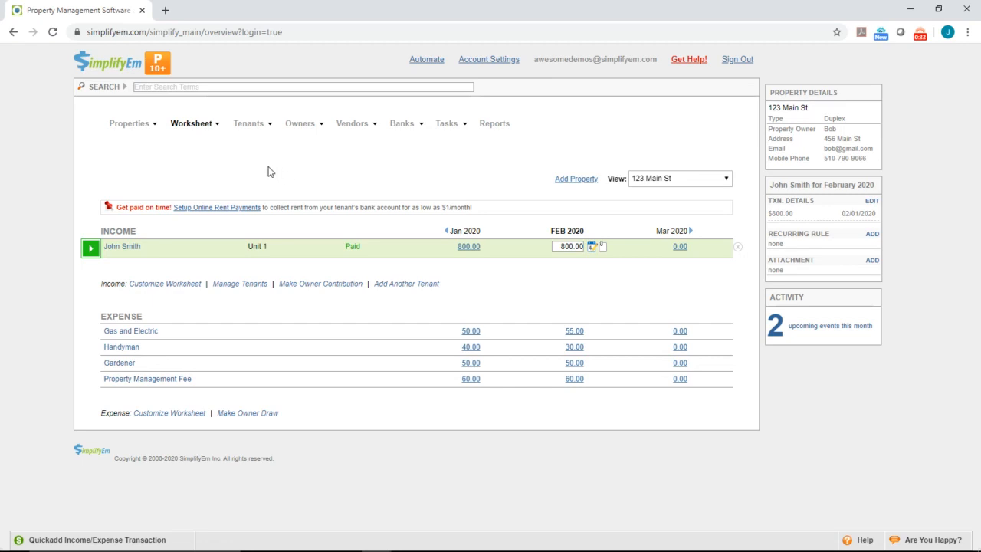
Expand John Smith's income entry to reveal his February $800 payment and lease details
left_click(194, 123)
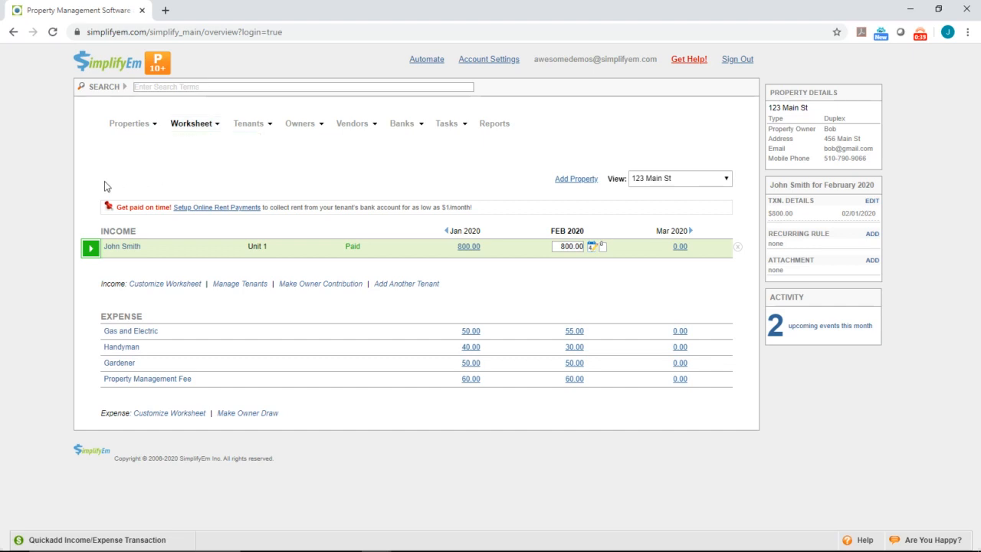
mouse_move(67, 206)
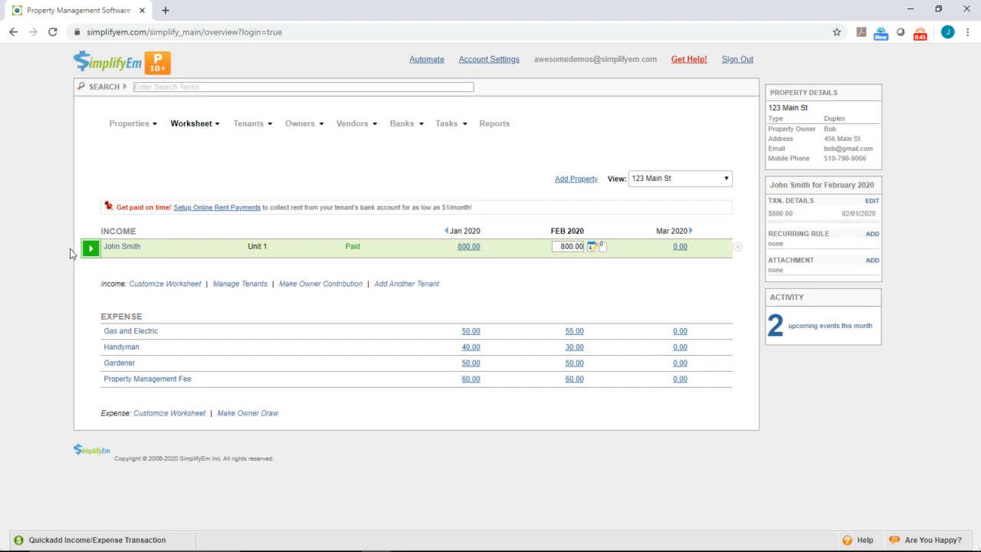
left_click(90, 247)
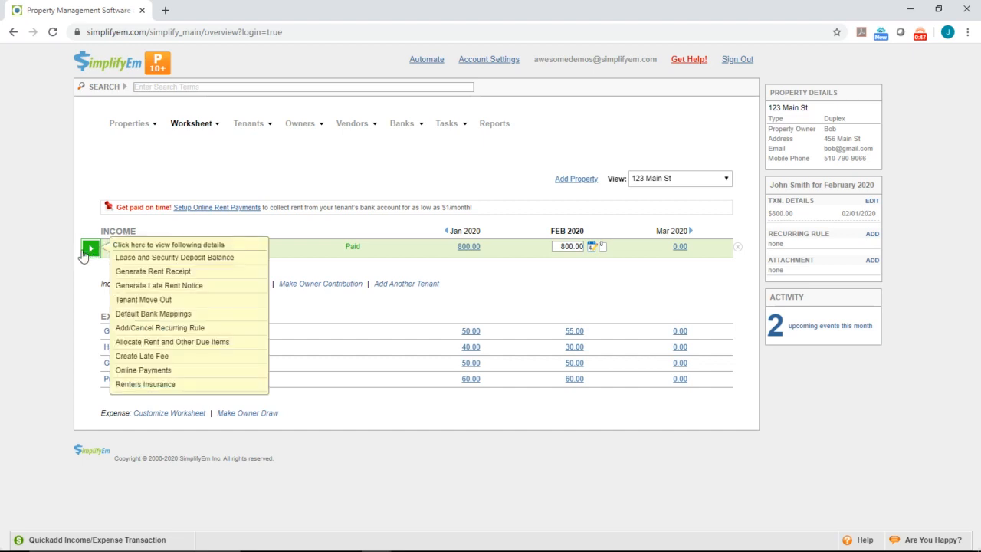
left_click(89, 246)
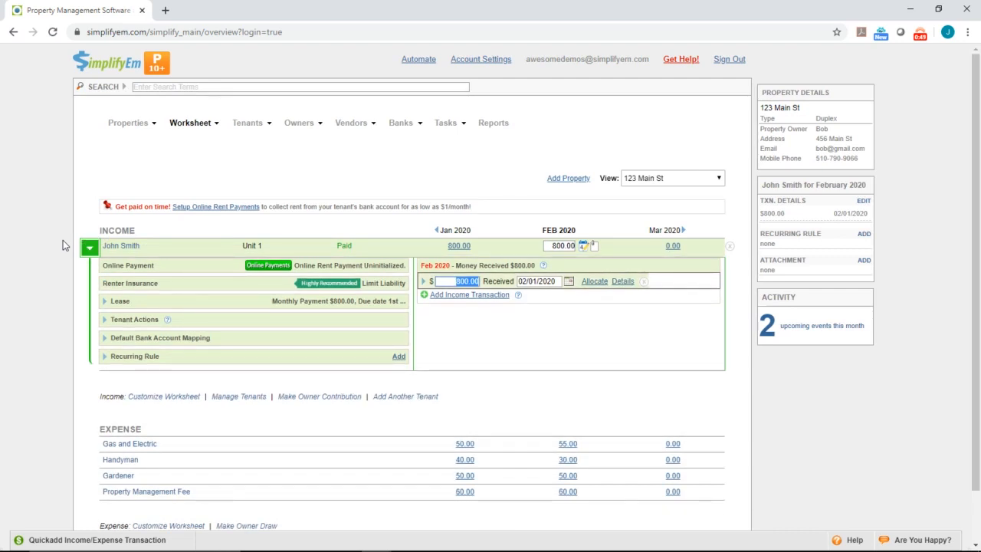
mouse_move(105, 275)
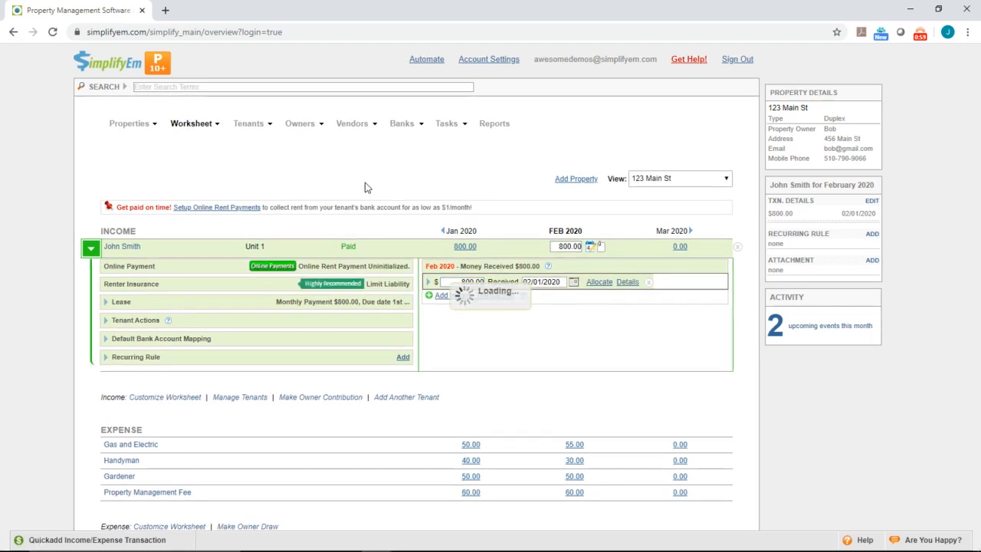
Open Setup Online Rent Payments for John Smith from his Online Payments badge
left_click(217, 207)
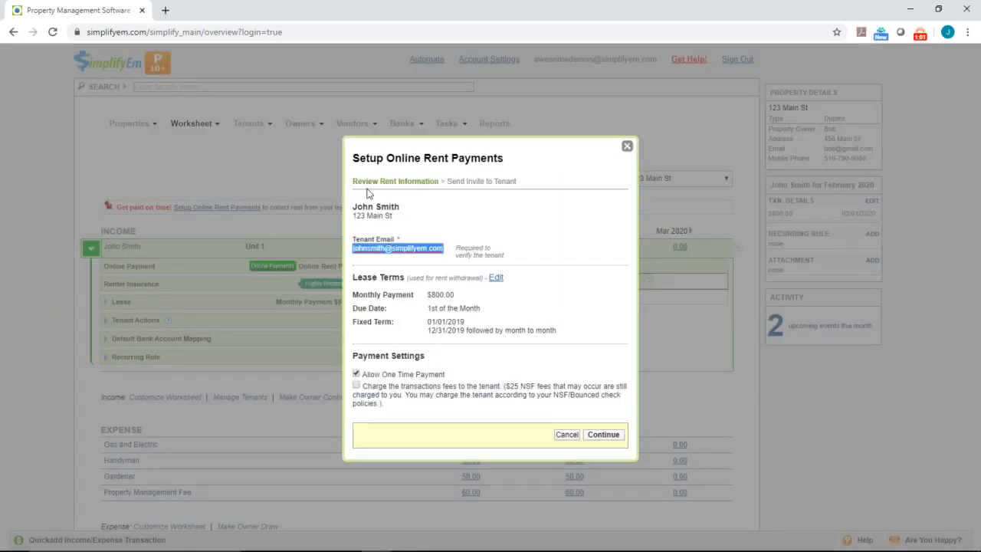
mouse_move(406, 213)
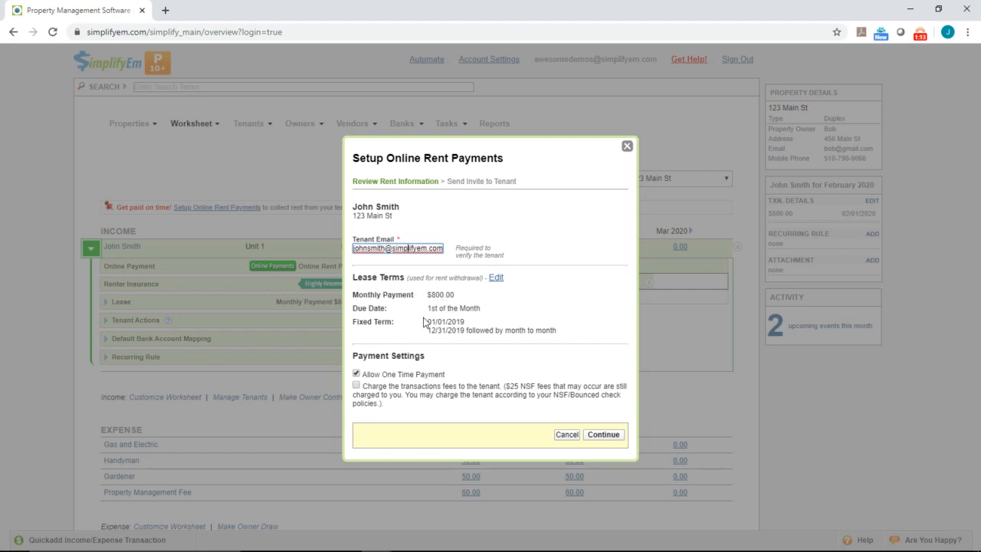
mouse_move(426, 339)
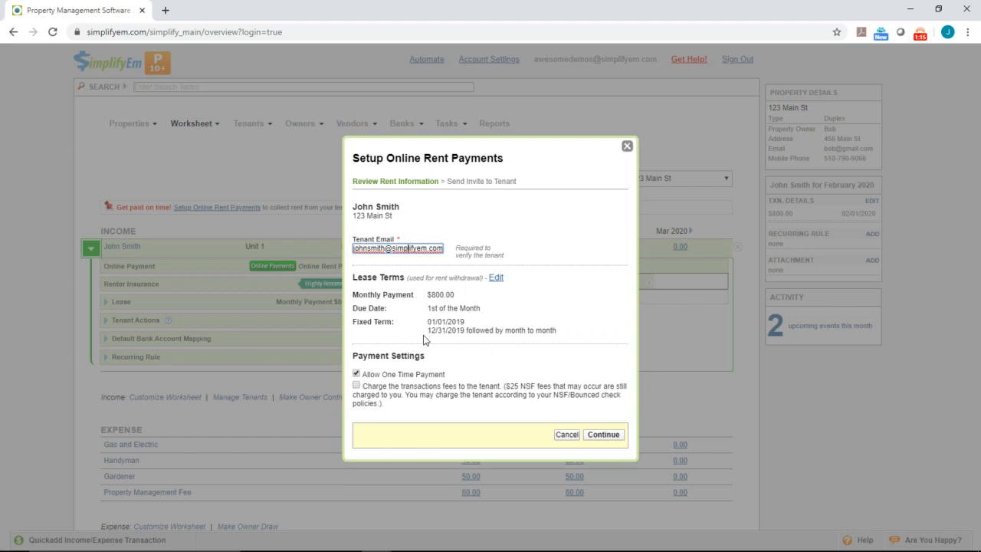
mouse_move(497, 283)
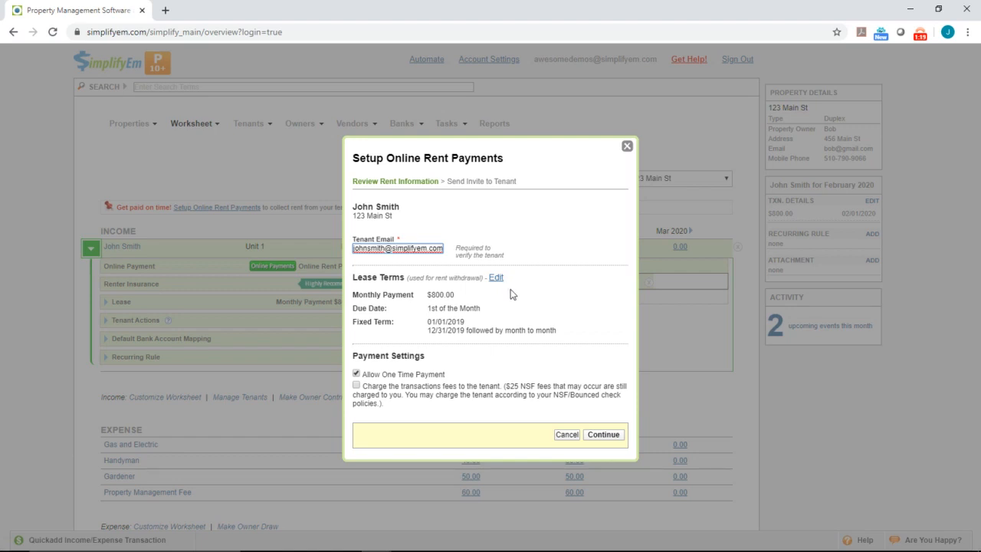
mouse_move(433, 366)
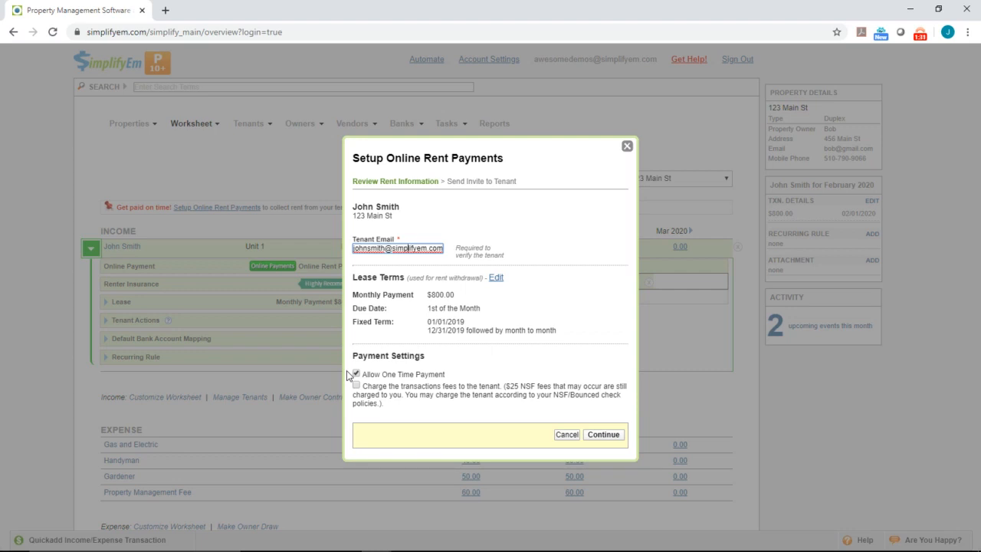
Turn off one-time payments, leave transaction fees uncharged to the tenant, and continue
left_click(357, 373)
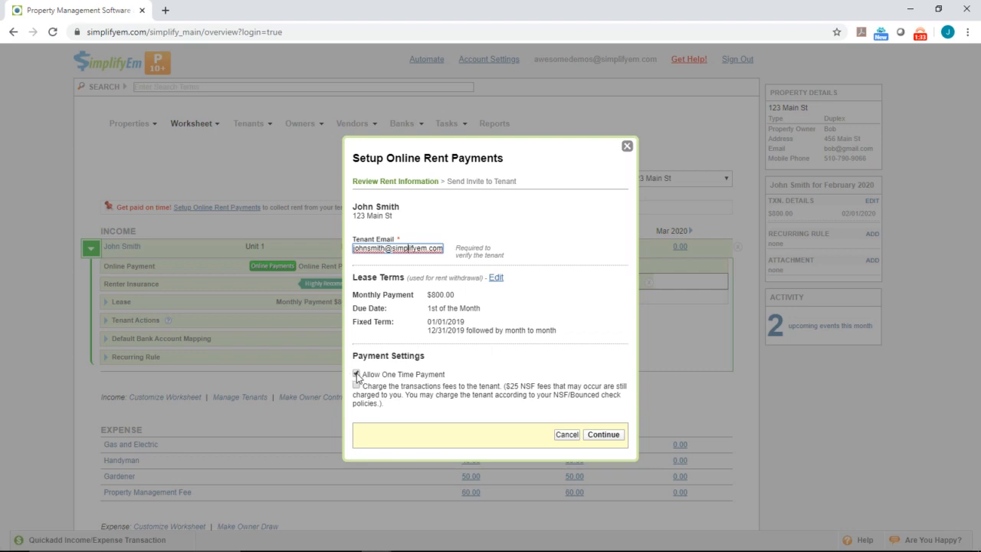
left_click(357, 373)
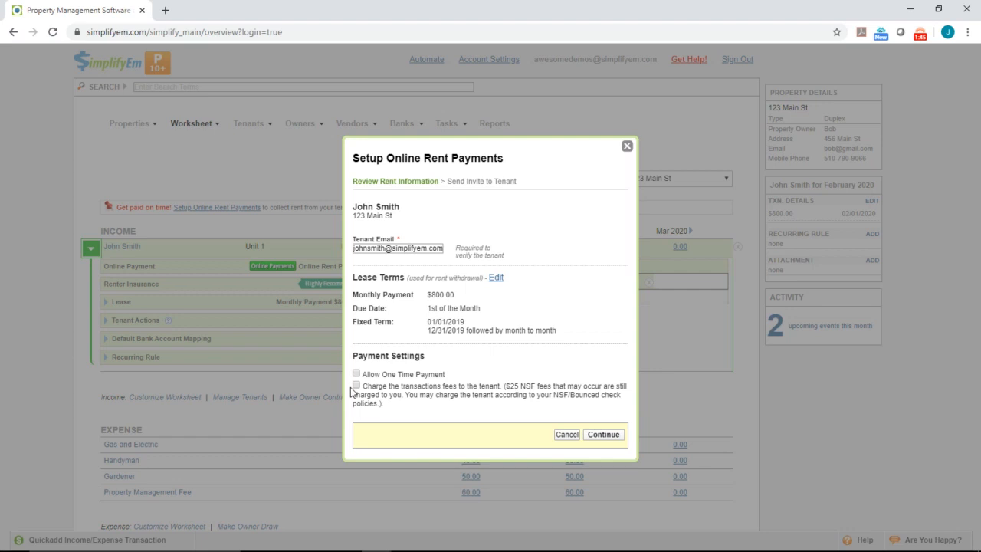
left_click(356, 385)
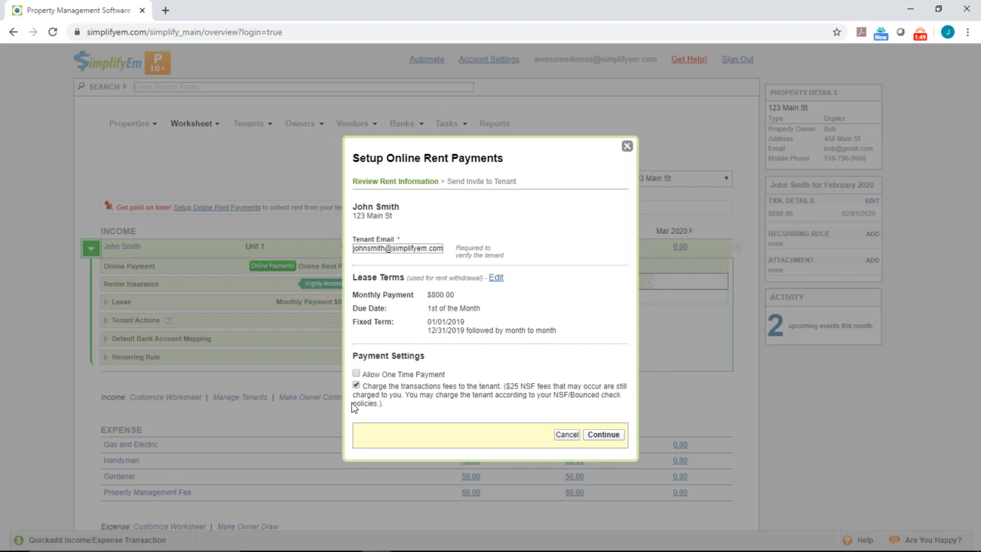
left_click(356, 385)
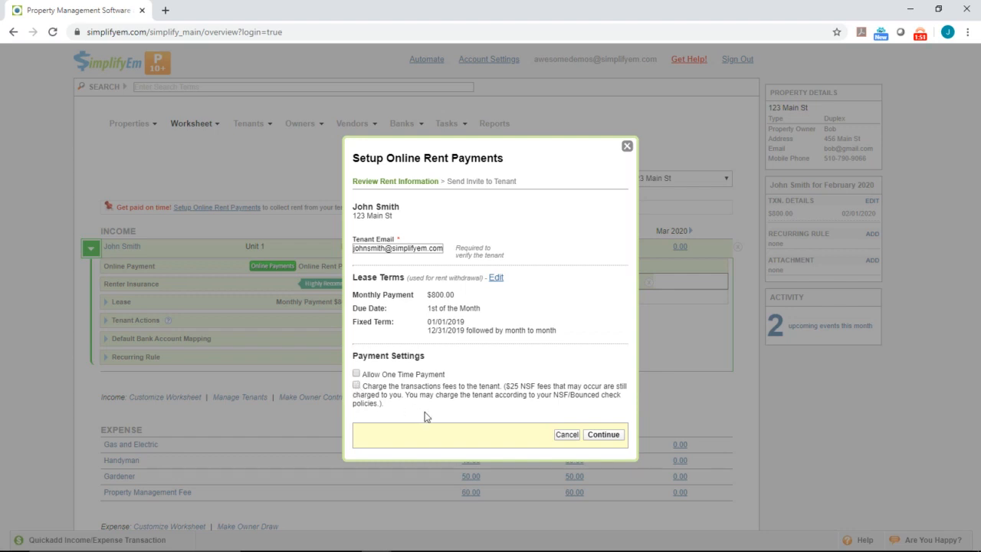
mouse_move(528, 421)
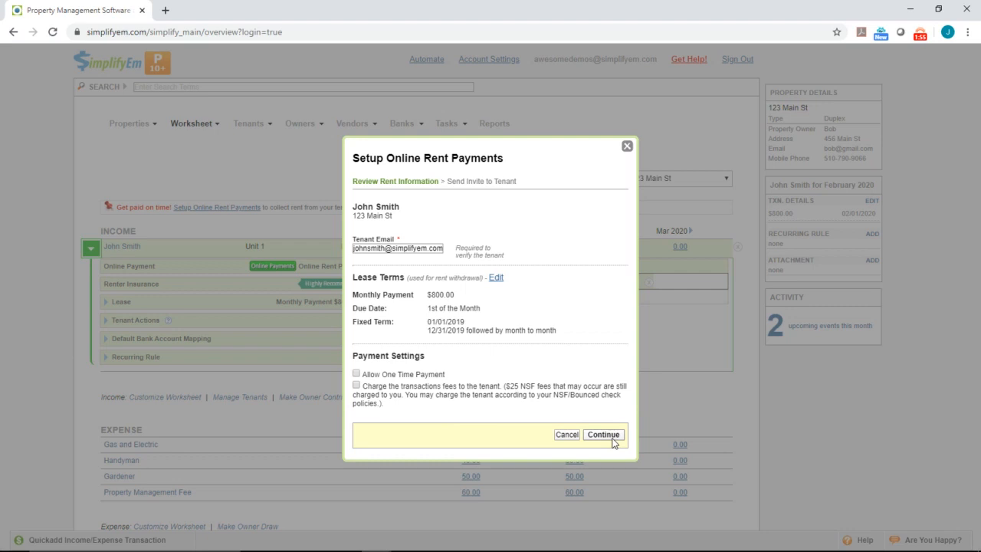
left_click(604, 434)
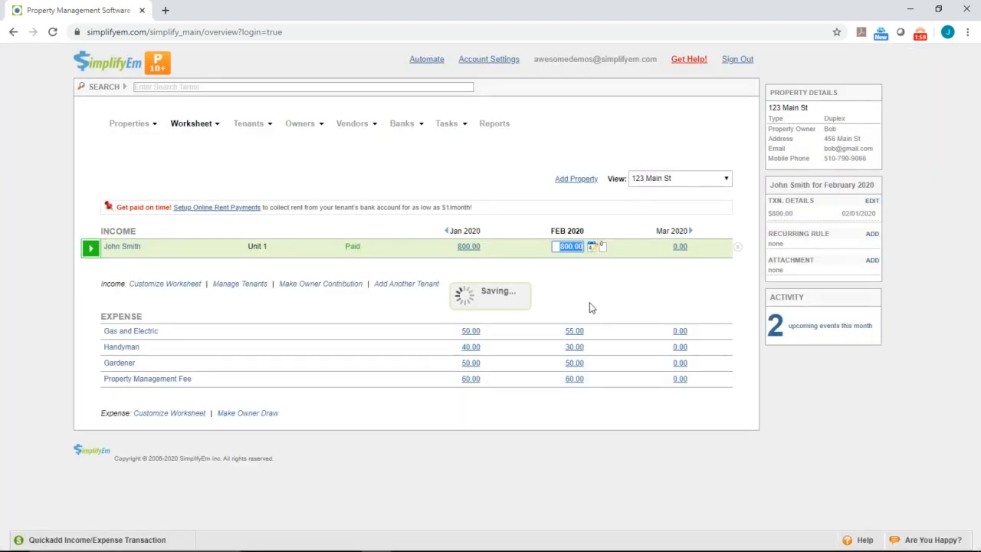
End the tenant invite message with 'Sign up today!' and enable emailing me a copy
left_click(217, 207)
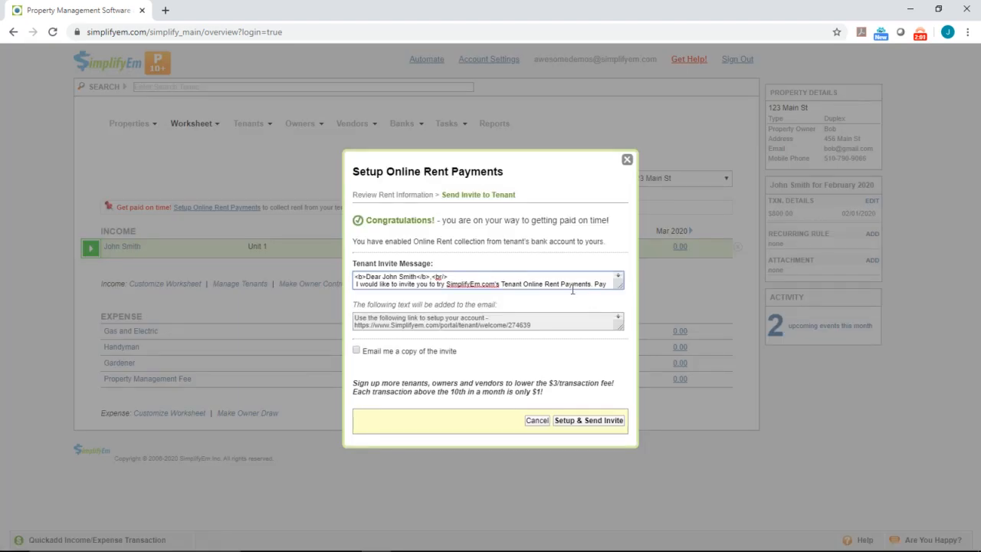
mouse_move(574, 295)
type(" your rent online through their easy to use service")
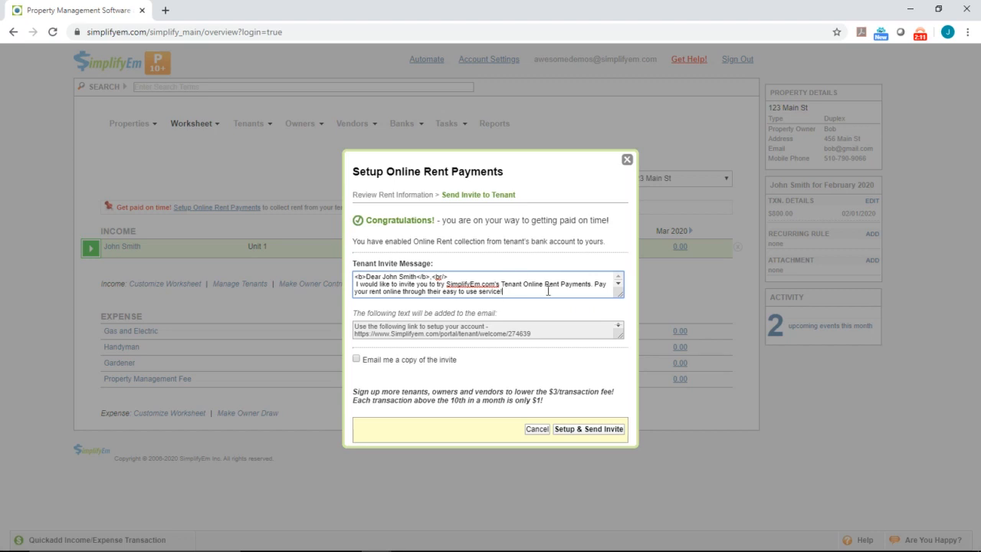
type("Sign up today")
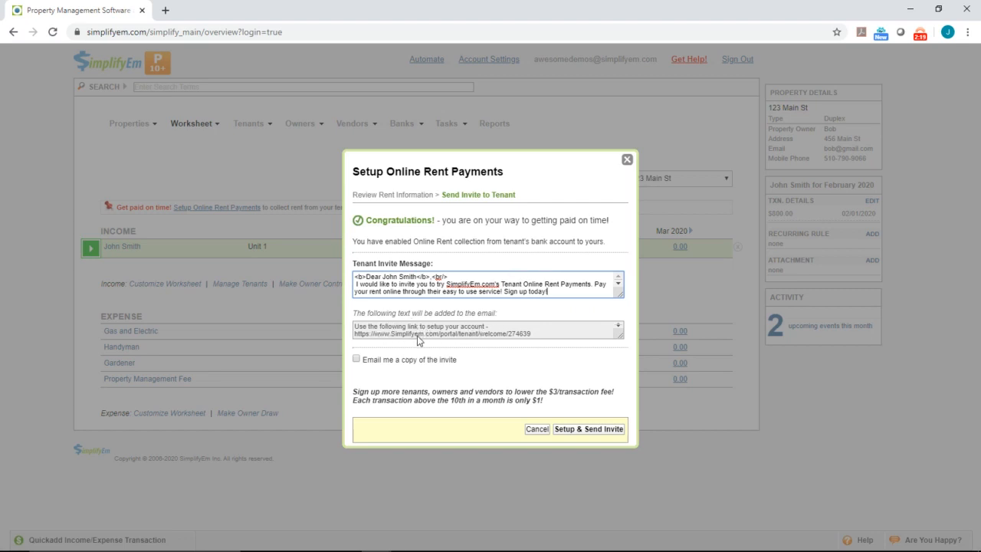
mouse_move(458, 340)
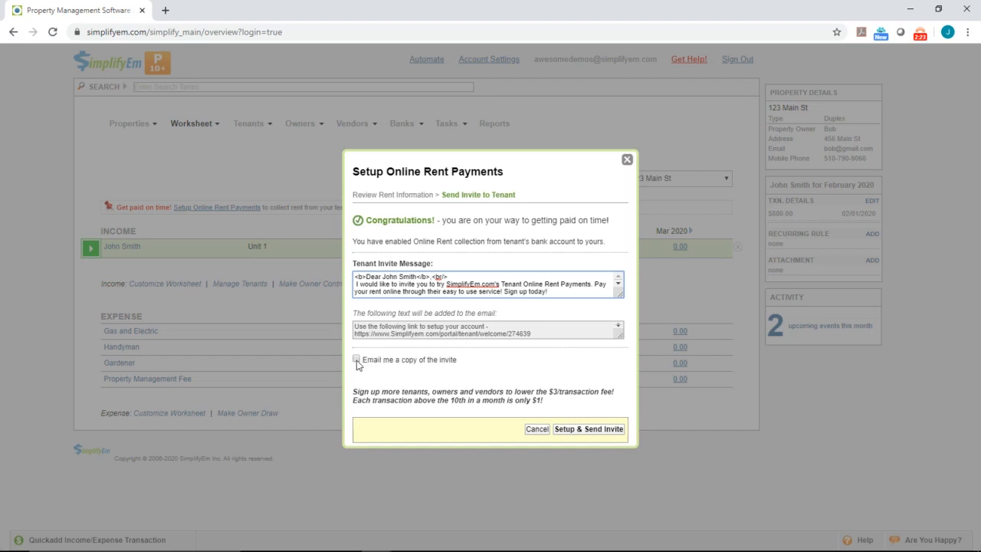
left_click(356, 359)
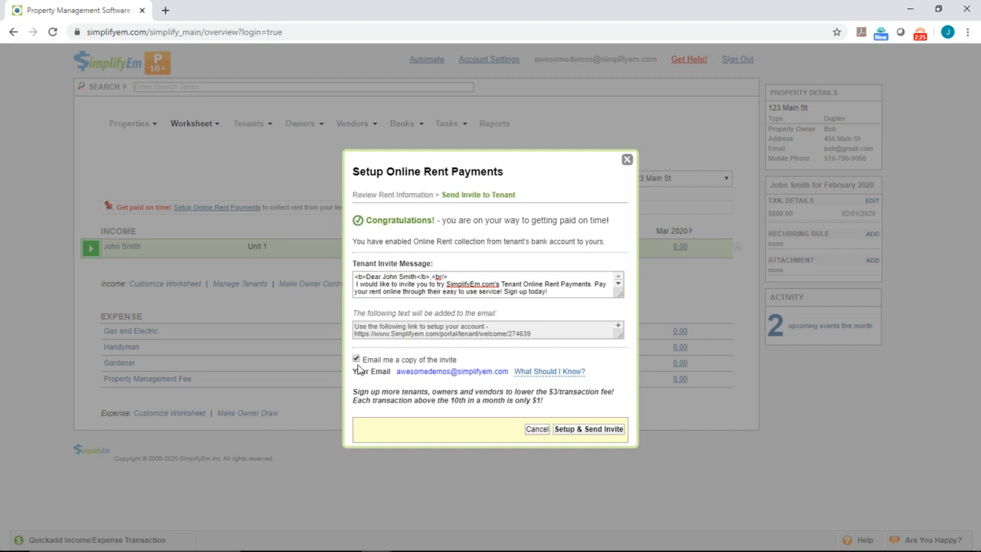
mouse_move(591, 429)
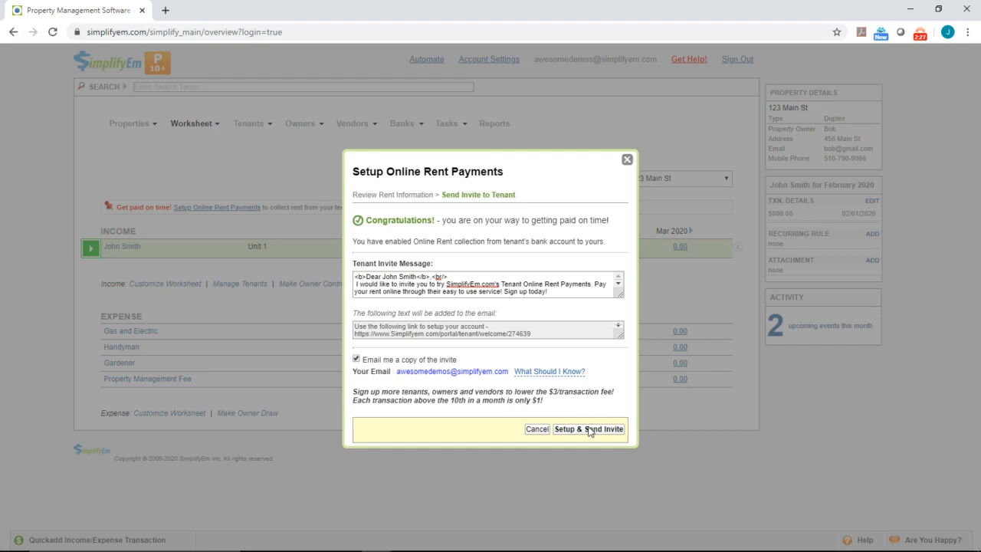